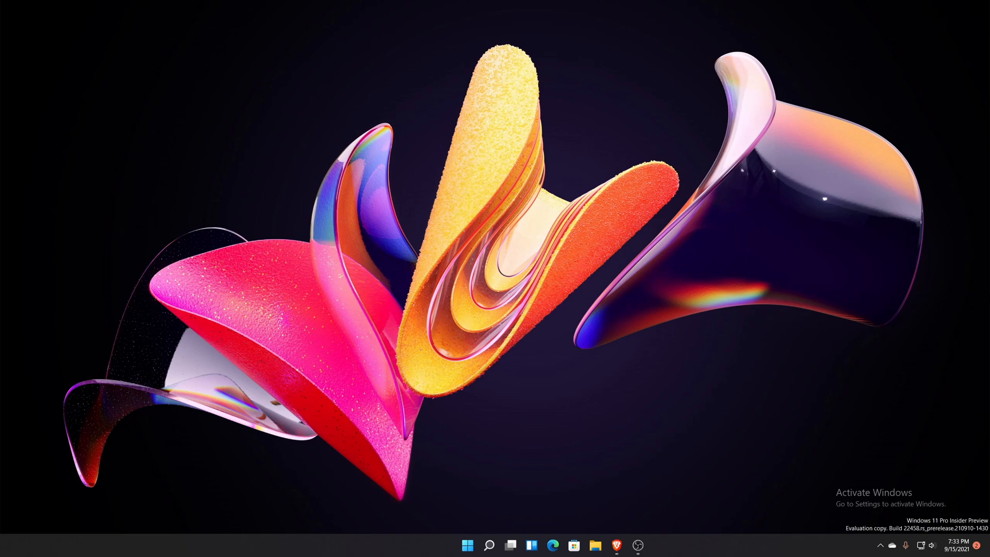
Step: View the Start power menu's sign-in options, then search 'tips' and launch the Tips app
left_click(467, 545)
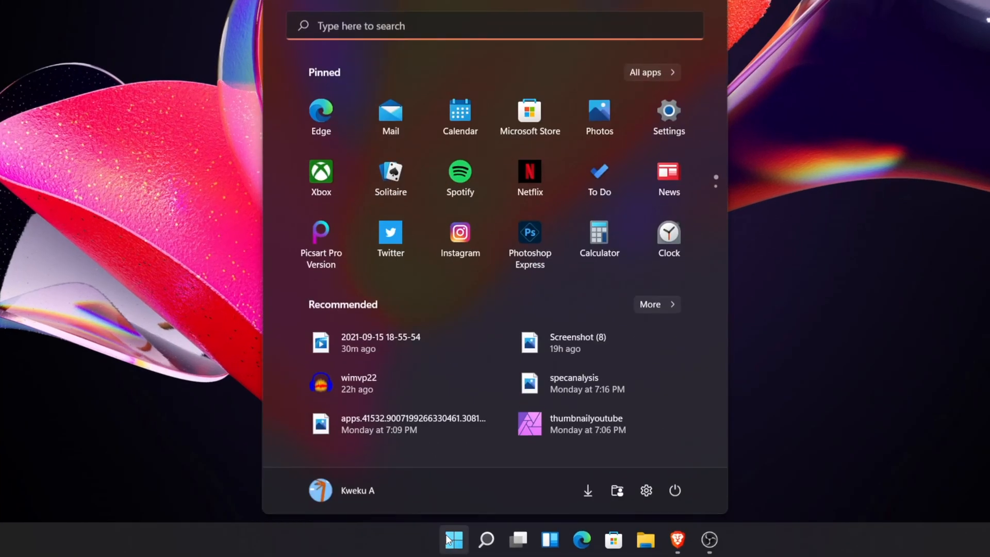
mouse_move(675, 490)
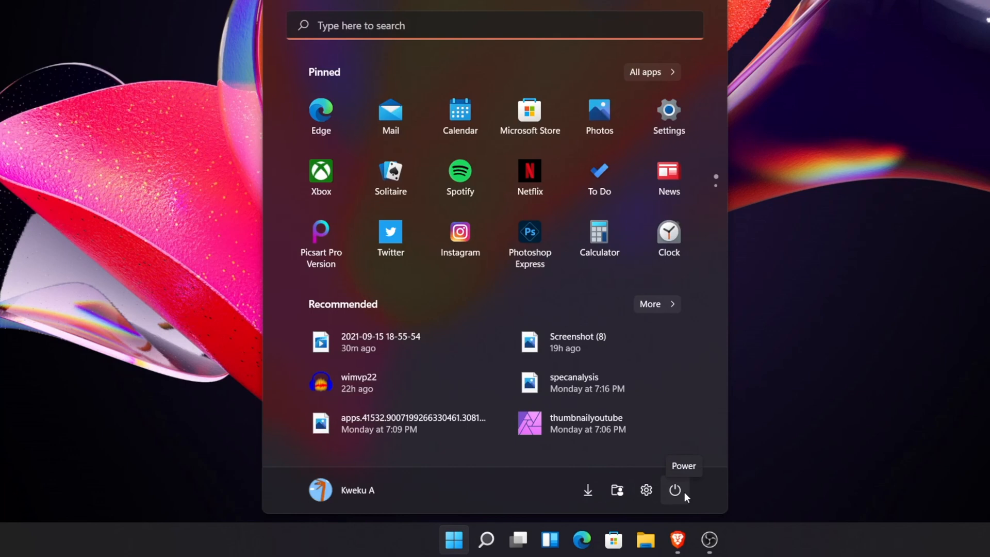
left_click(674, 490)
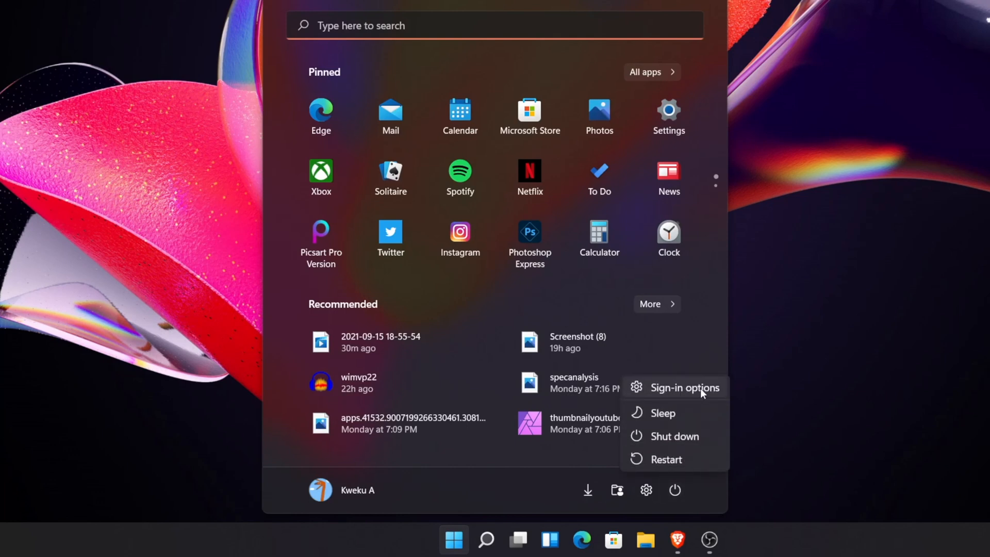
mouse_move(705, 394)
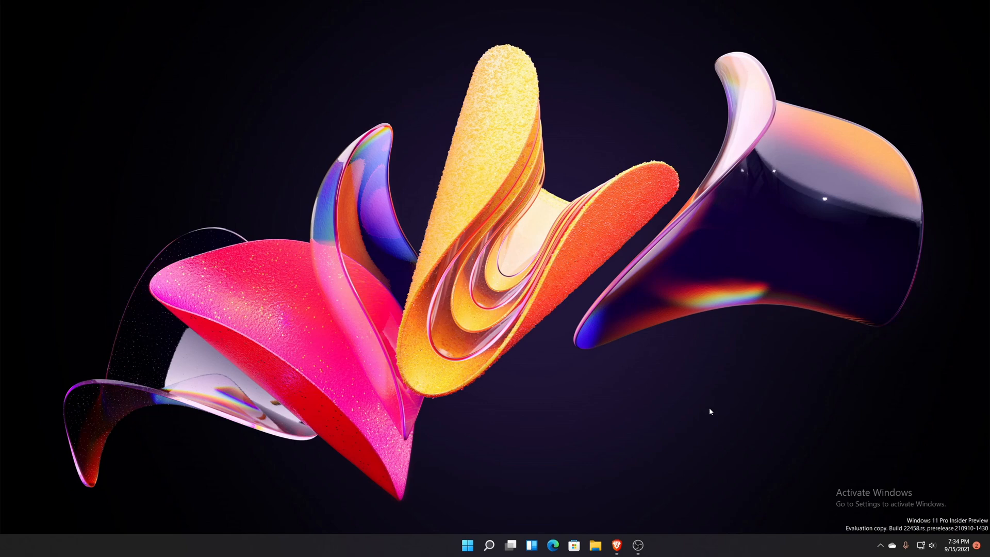
type("tips")
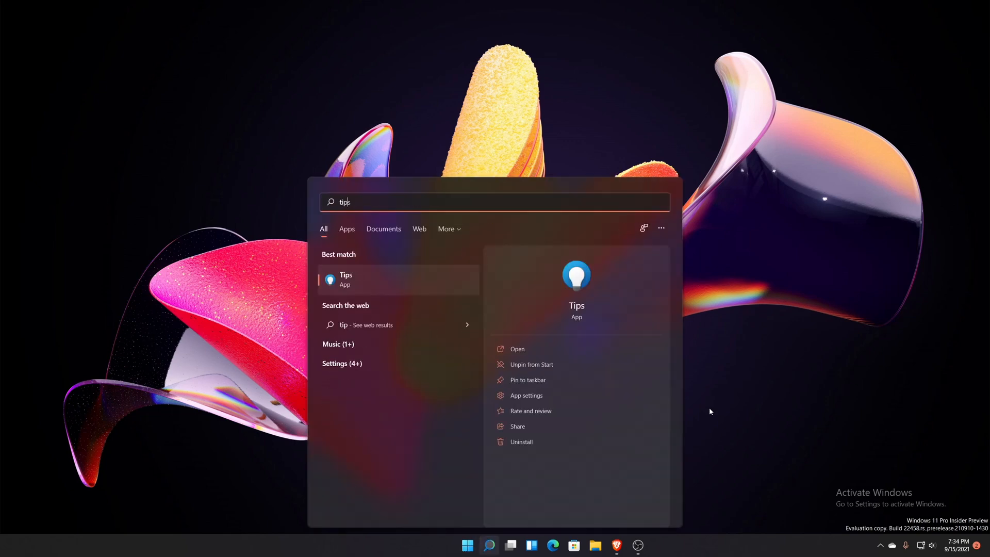
left_click(517, 349)
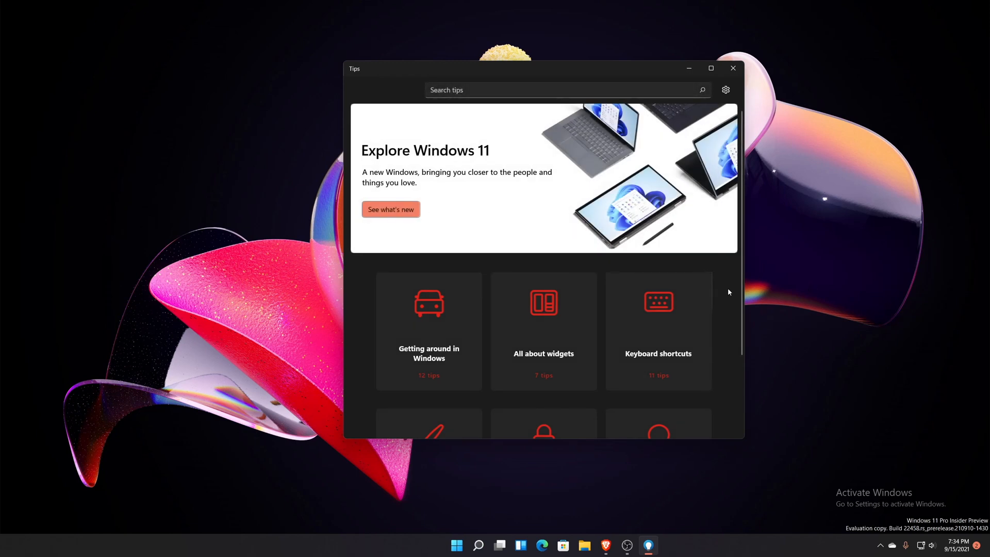
mouse_move(820, 361)
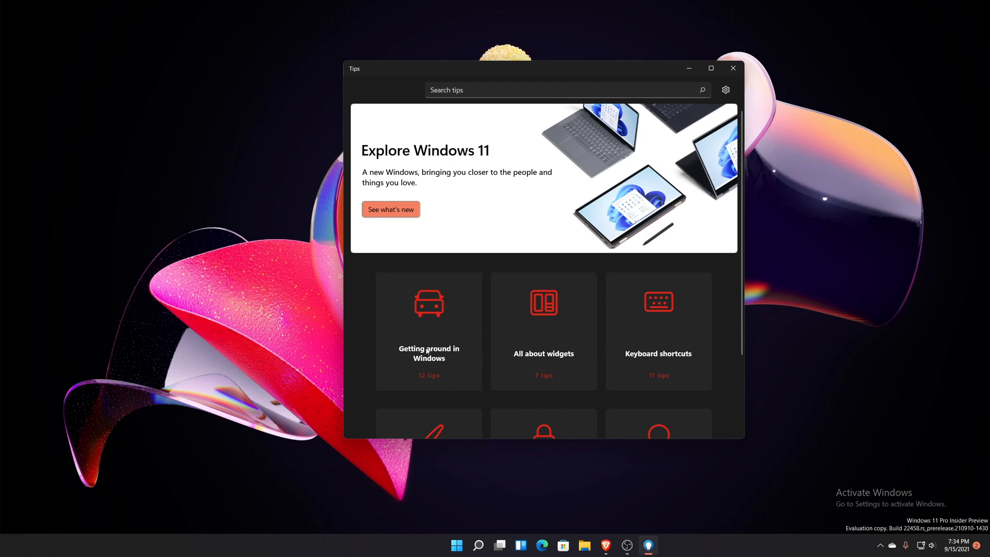
left_click(428, 352)
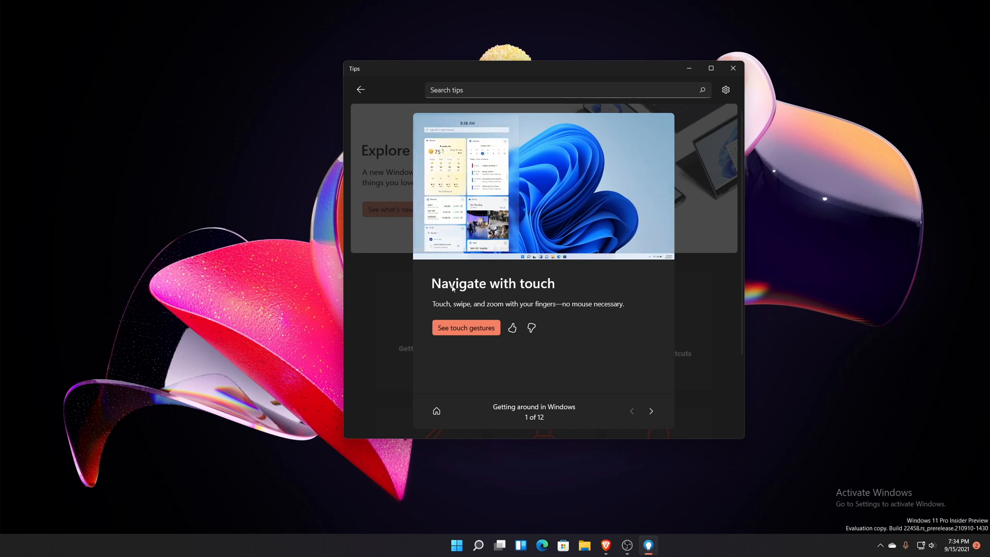
left_click(465, 327)
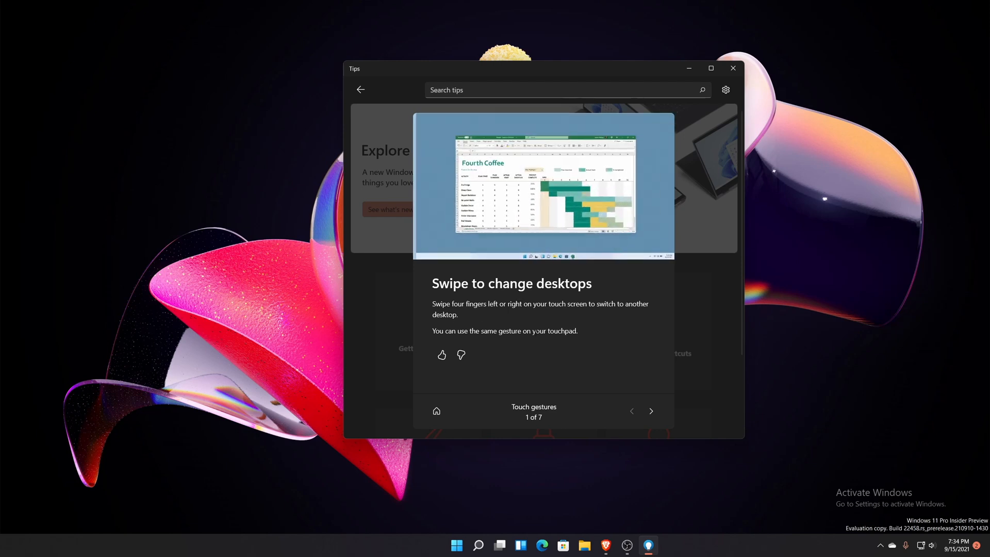
left_click(650, 411)
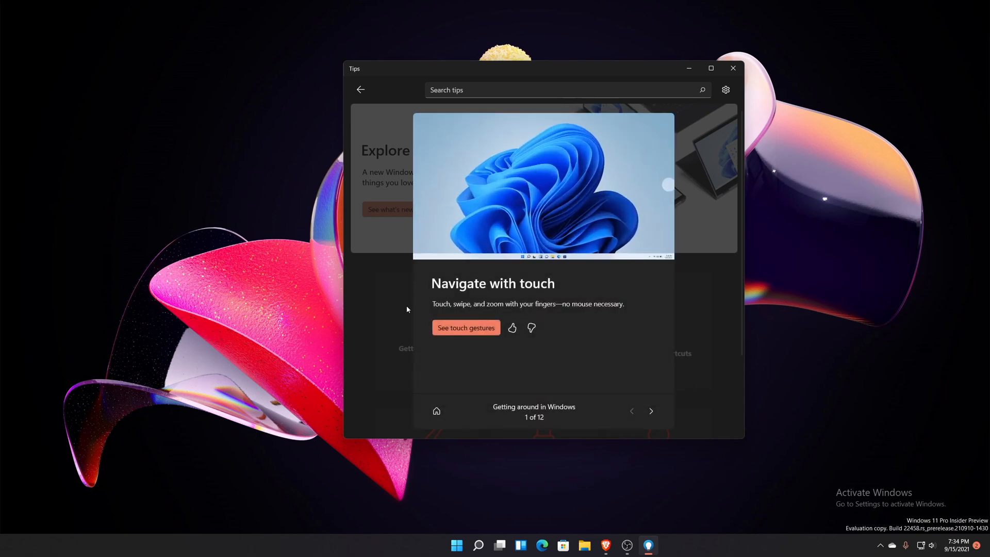
left_click(360, 90)
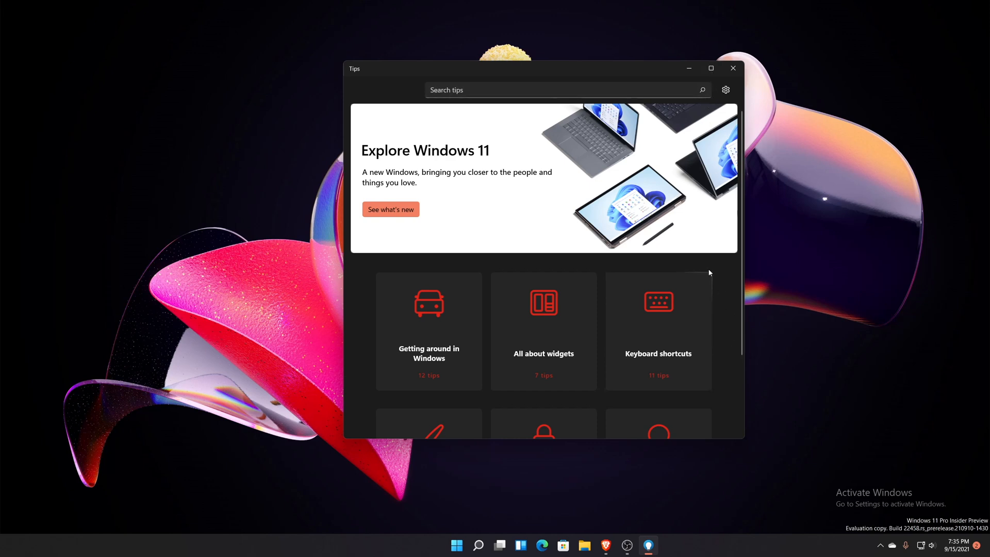
mouse_move(646, 448)
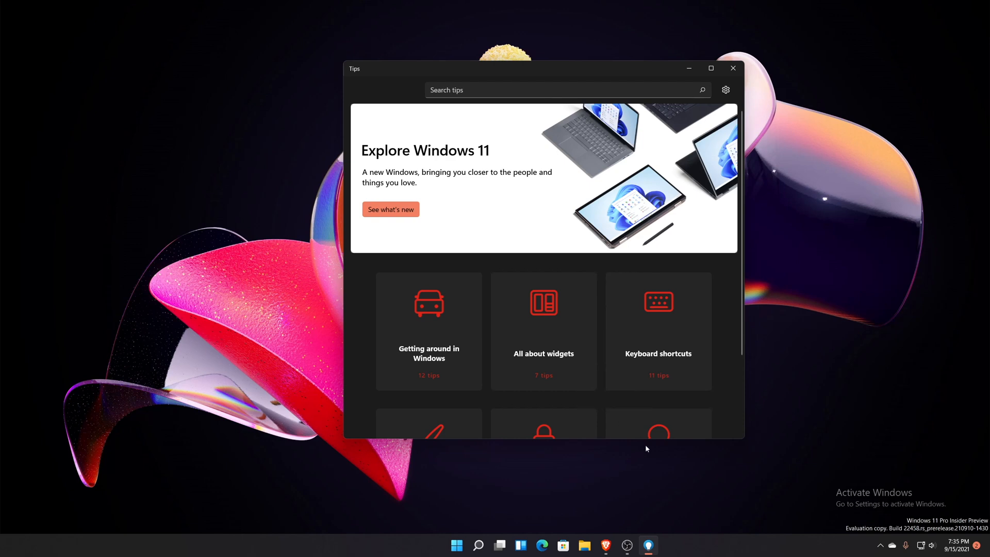
mouse_move(705, 123)
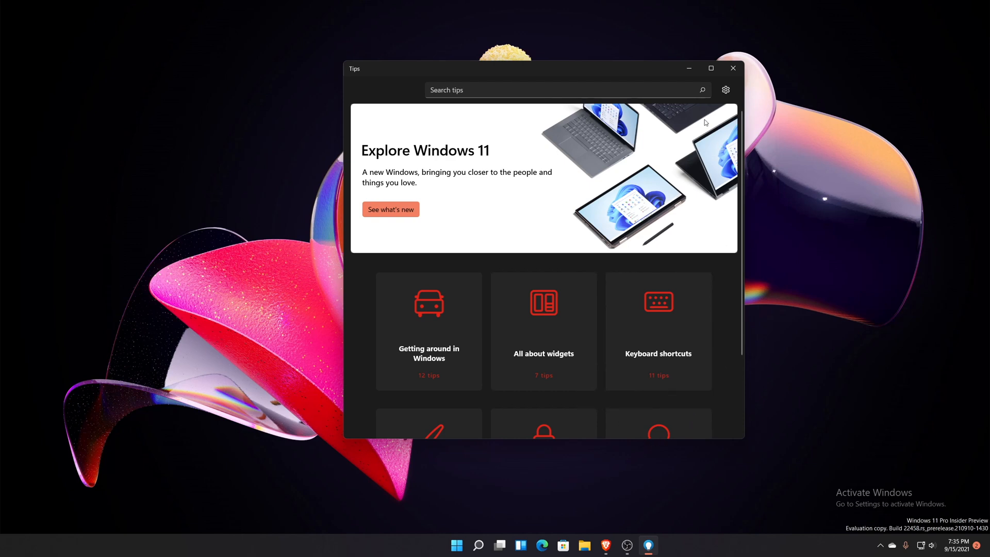
mouse_move(708, 93)
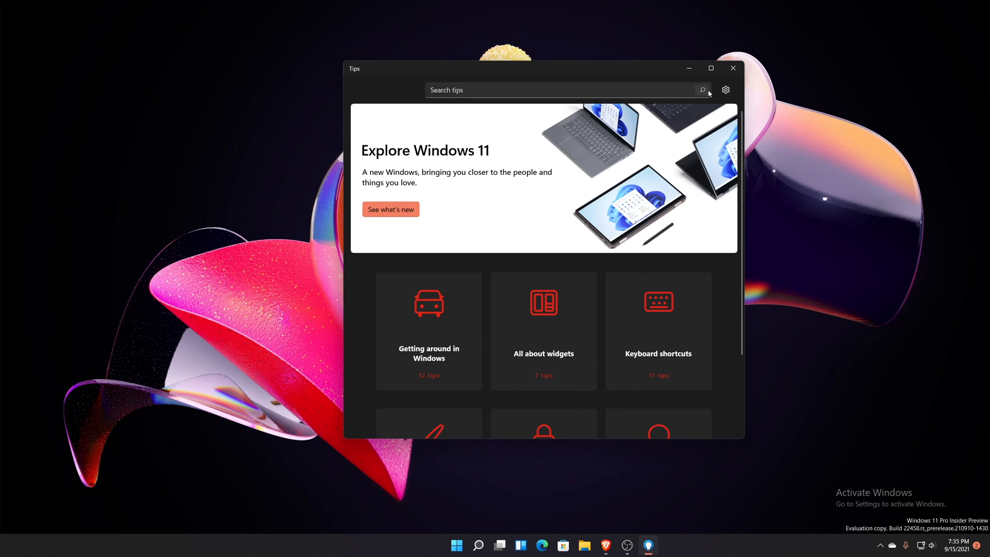
mouse_move(713, 295)
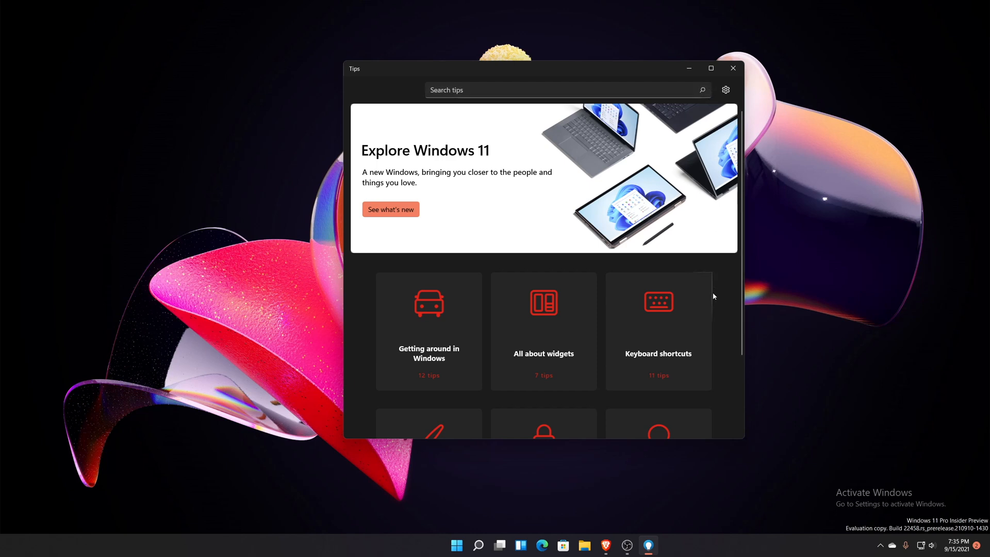
mouse_move(445, 247)
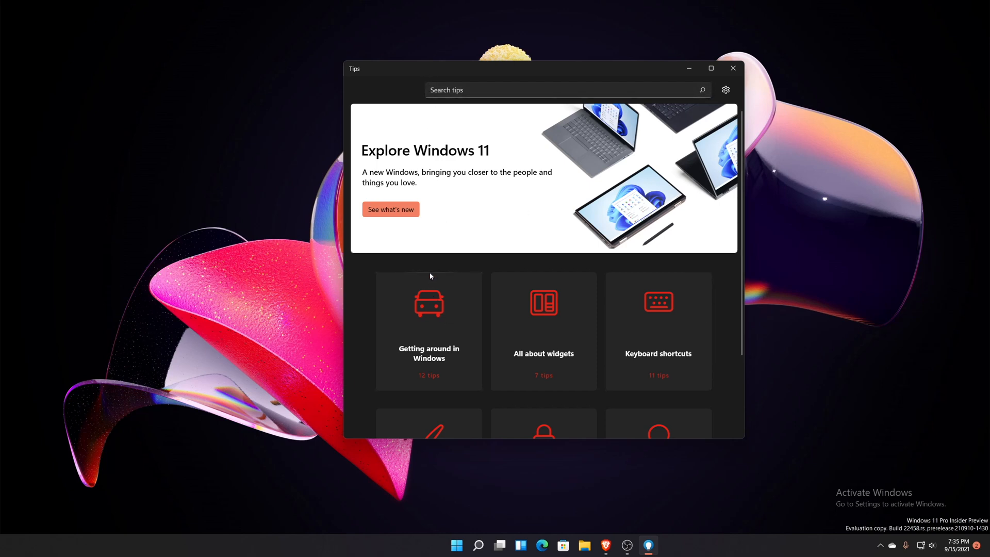
mouse_move(435, 203)
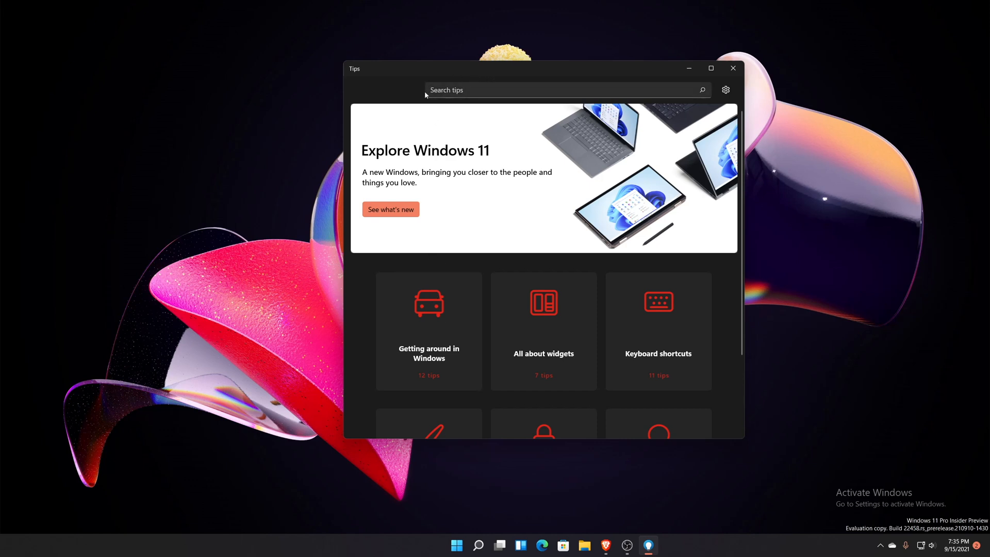
mouse_move(378, 287)
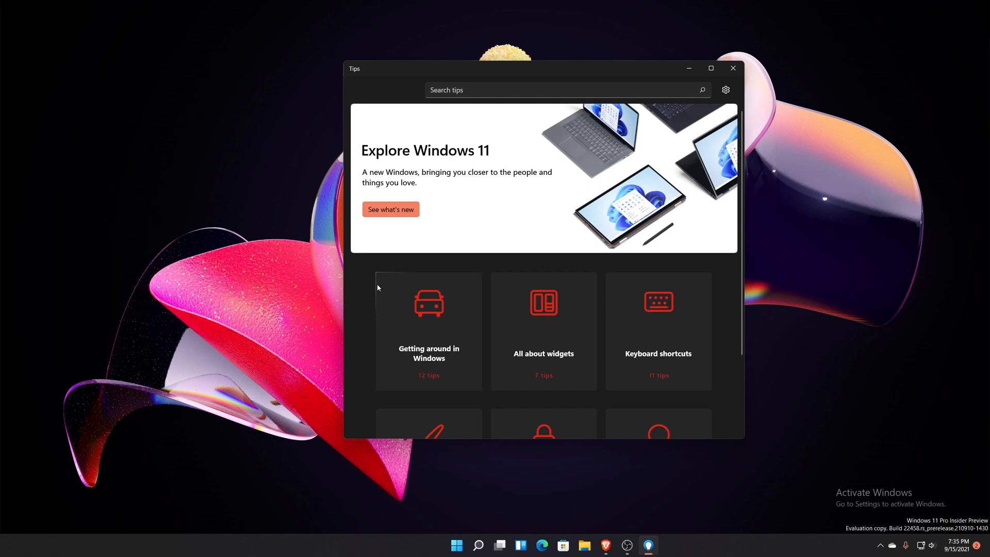
left_click(428, 331)
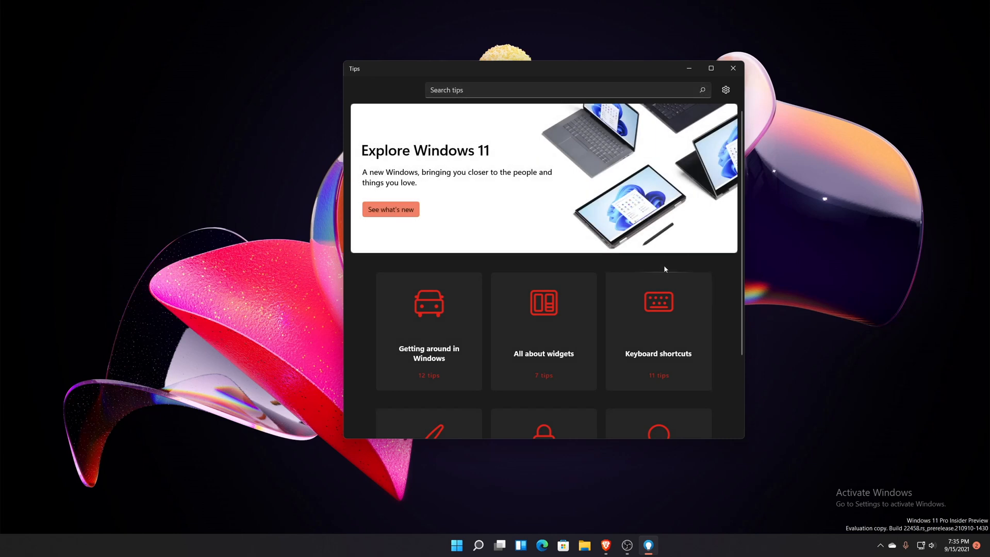
mouse_move(826, 348)
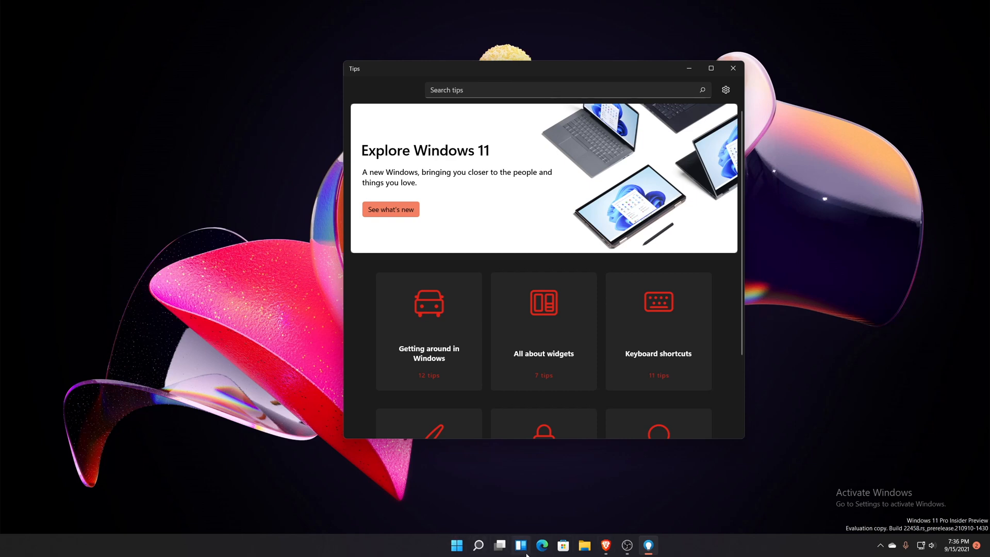
mouse_move(680, 553)
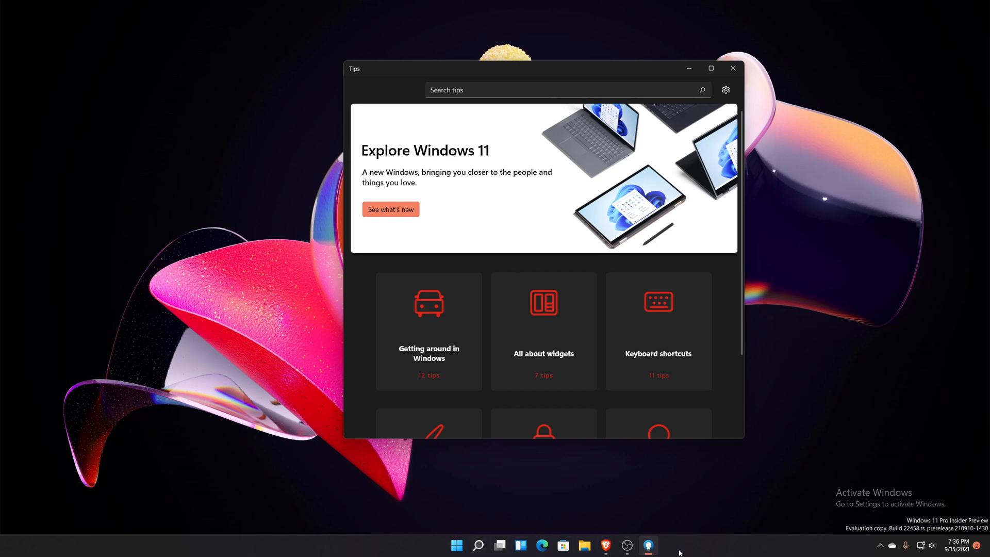
mouse_move(674, 552)
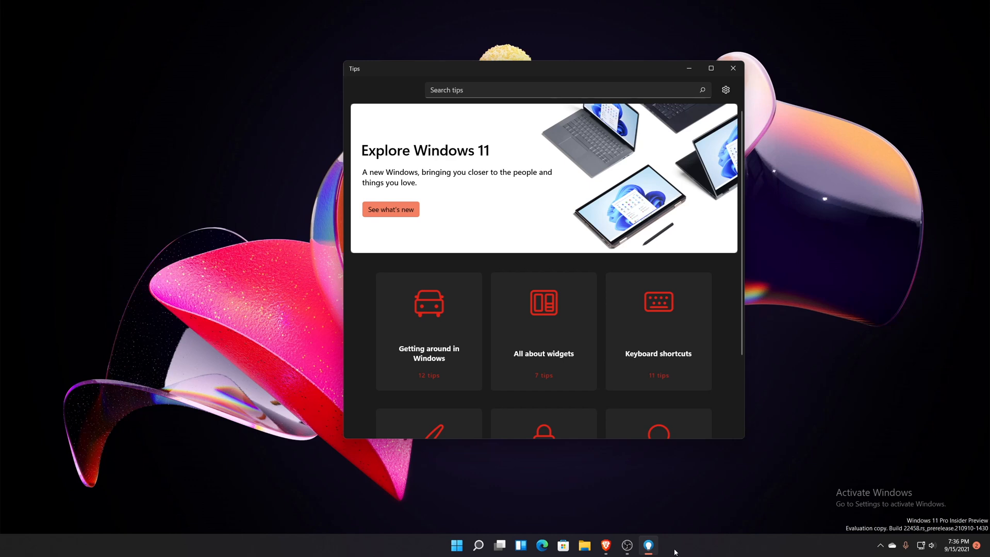
mouse_move(432, 540)
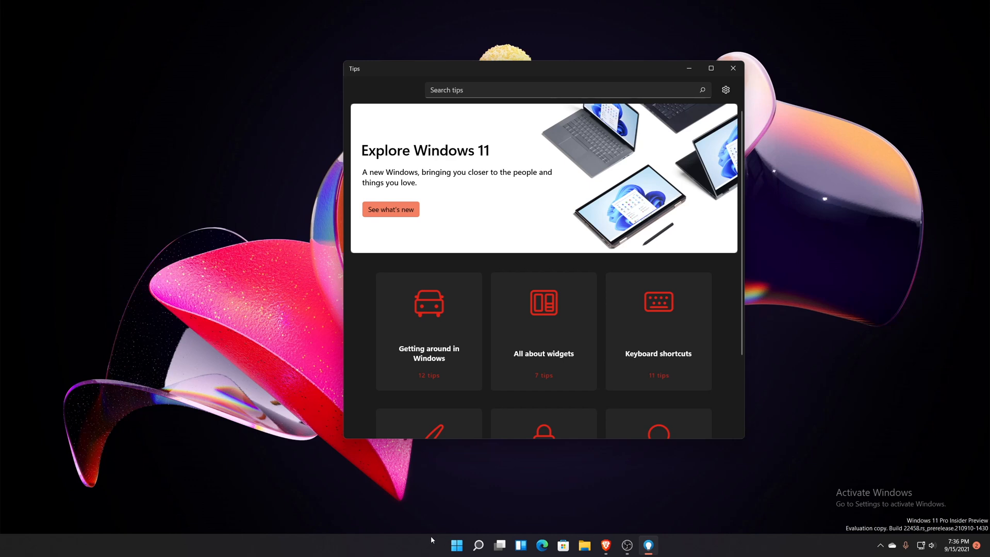
mouse_move(669, 552)
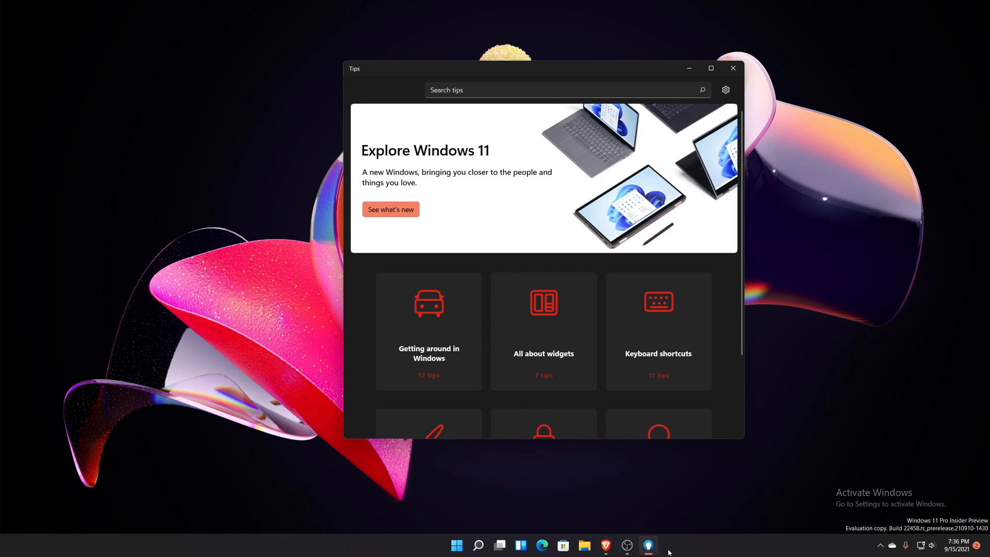
mouse_move(424, 542)
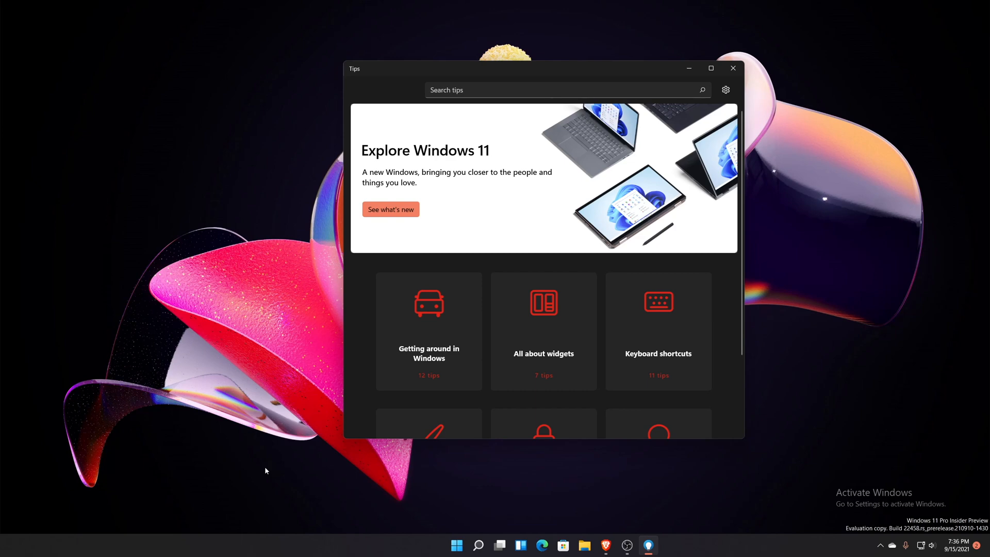
mouse_move(276, 451)
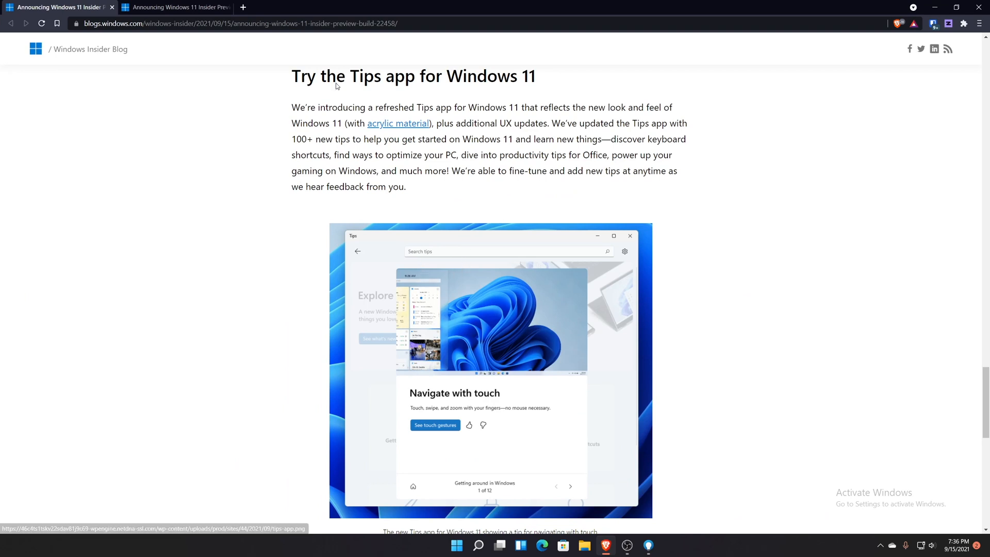
Step: Scroll the Build 22458 blog post past the Tips section to Important Insider Links
scroll("down", 3)
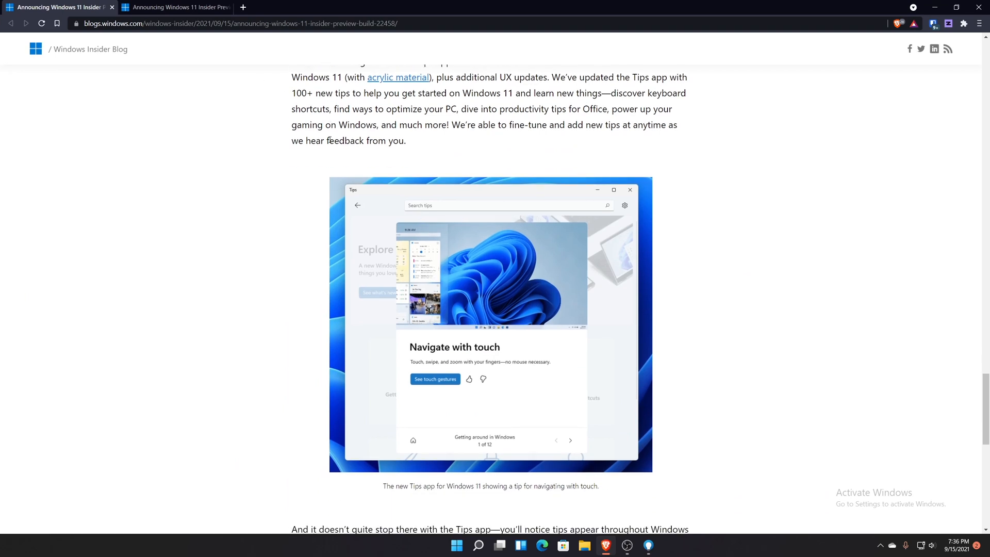
scroll("down", 3)
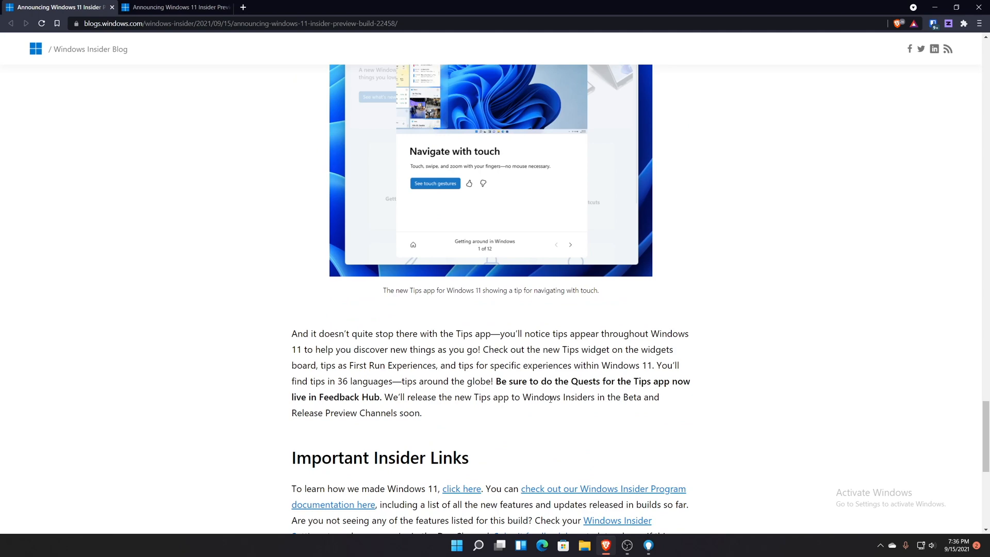
mouse_move(597, 376)
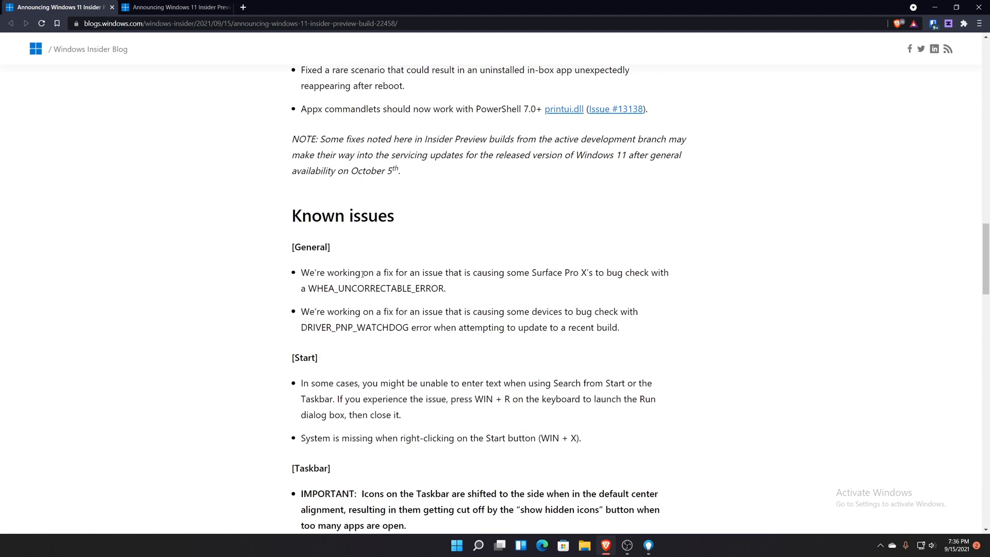
mouse_move(568, 293)
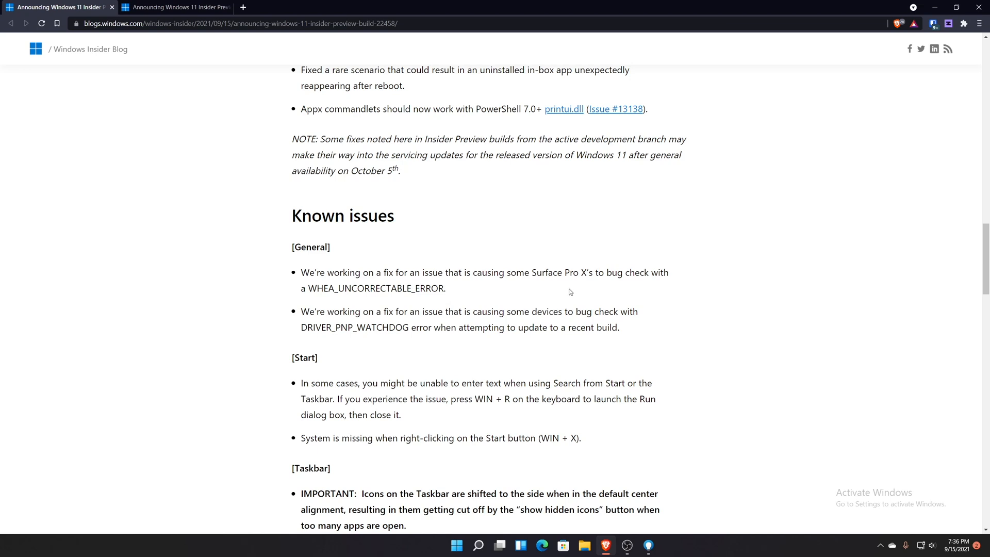
mouse_move(645, 296)
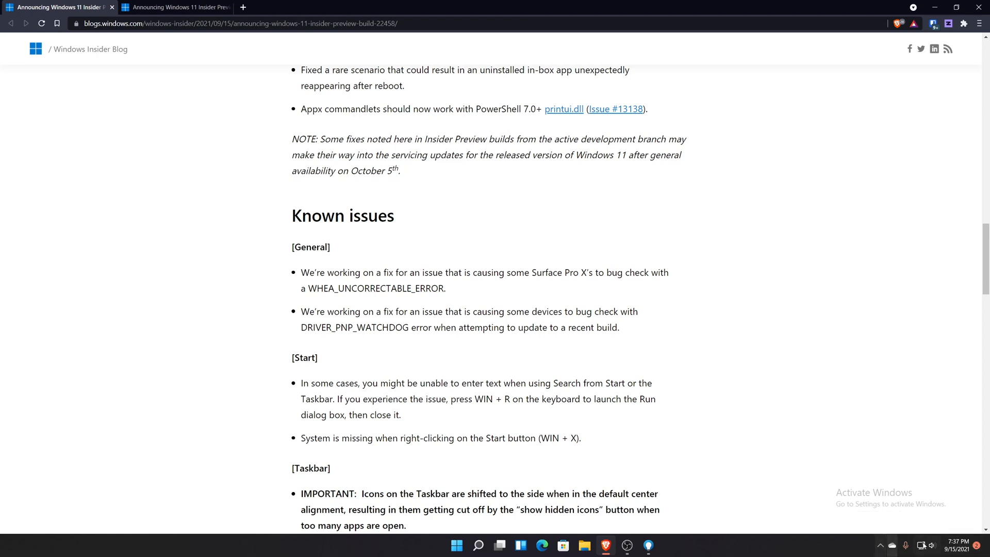
mouse_move(891, 546)
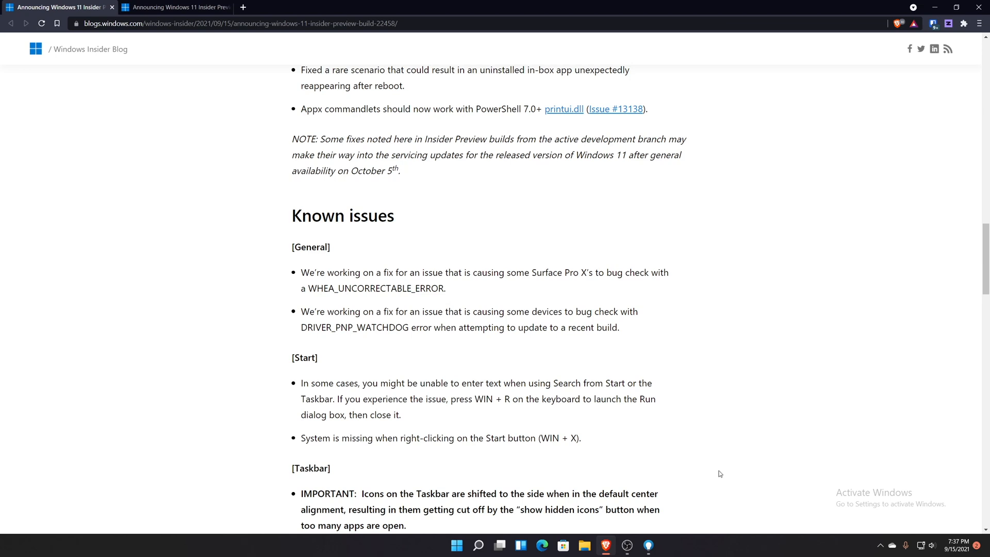
mouse_move(707, 510)
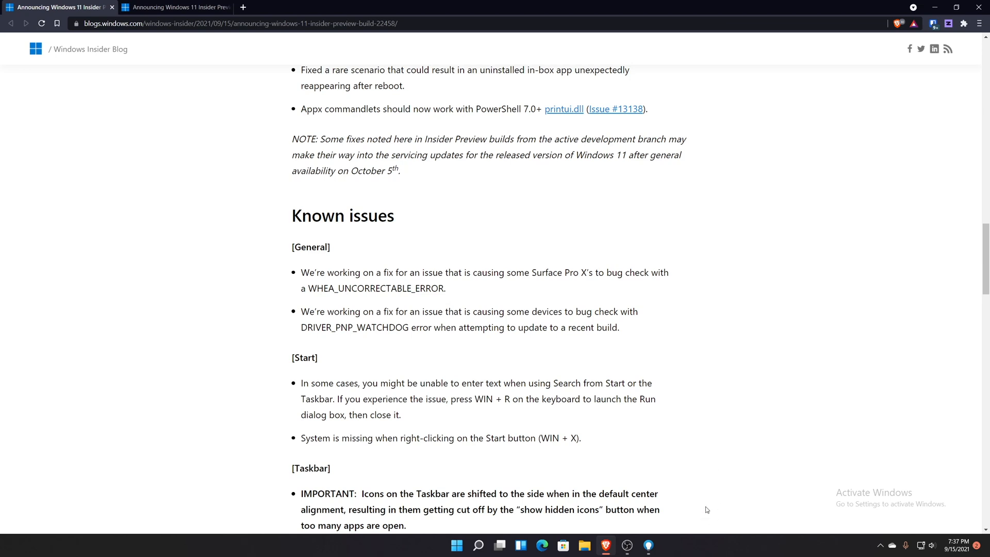
mouse_move(685, 533)
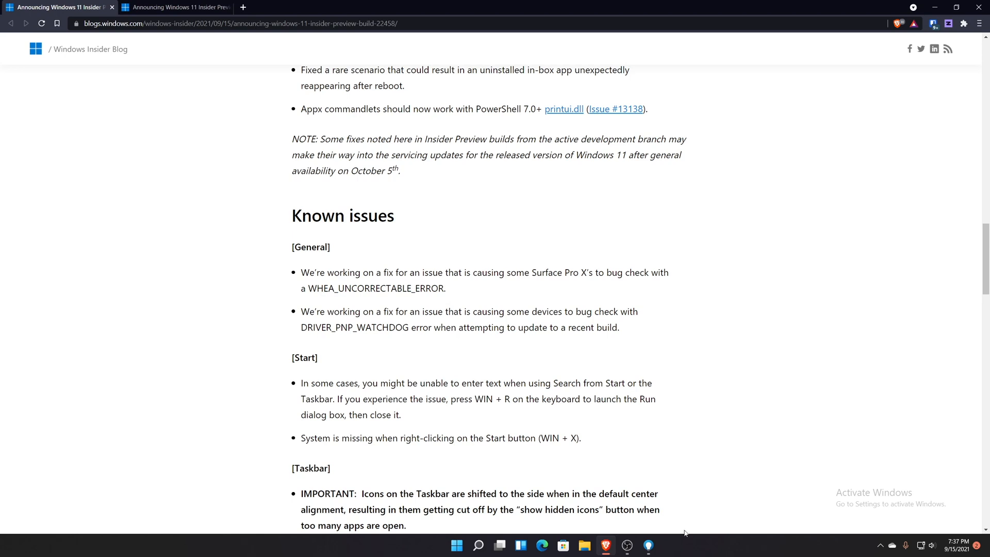
mouse_move(694, 442)
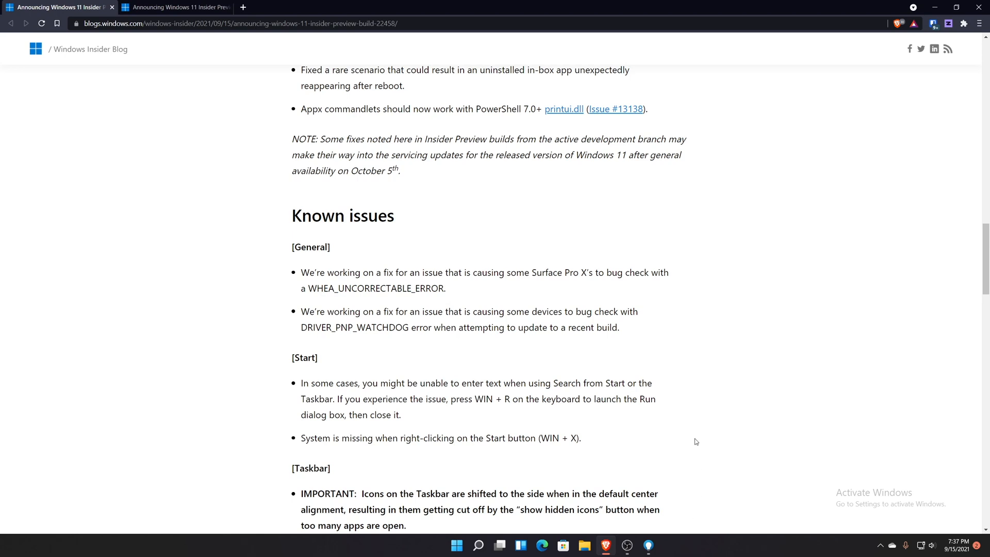
mouse_move(700, 514)
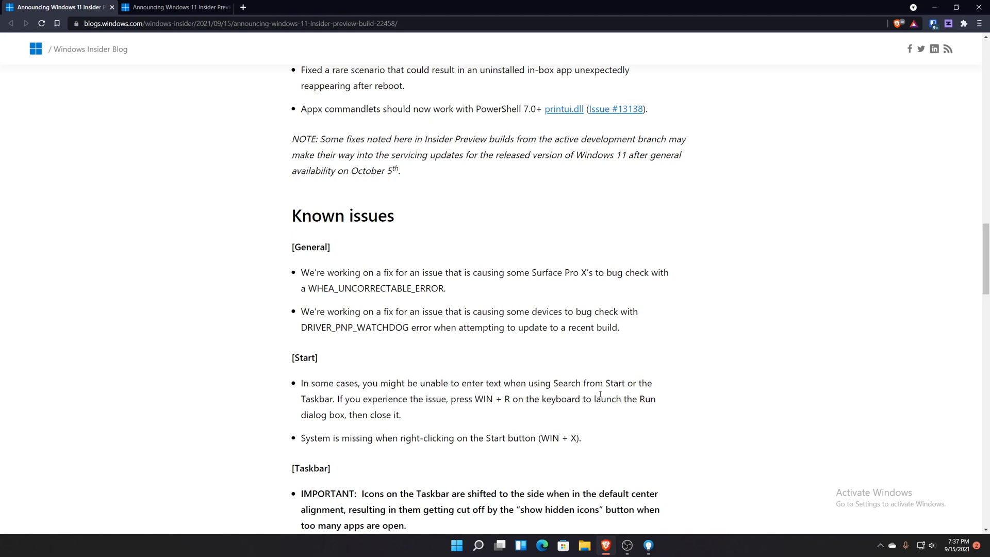
mouse_move(587, 371)
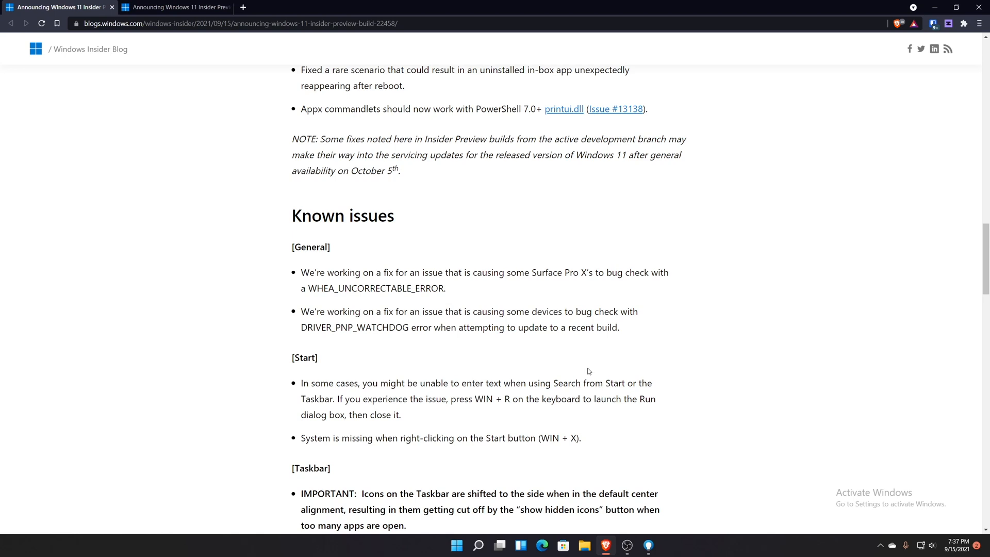
mouse_move(692, 399)
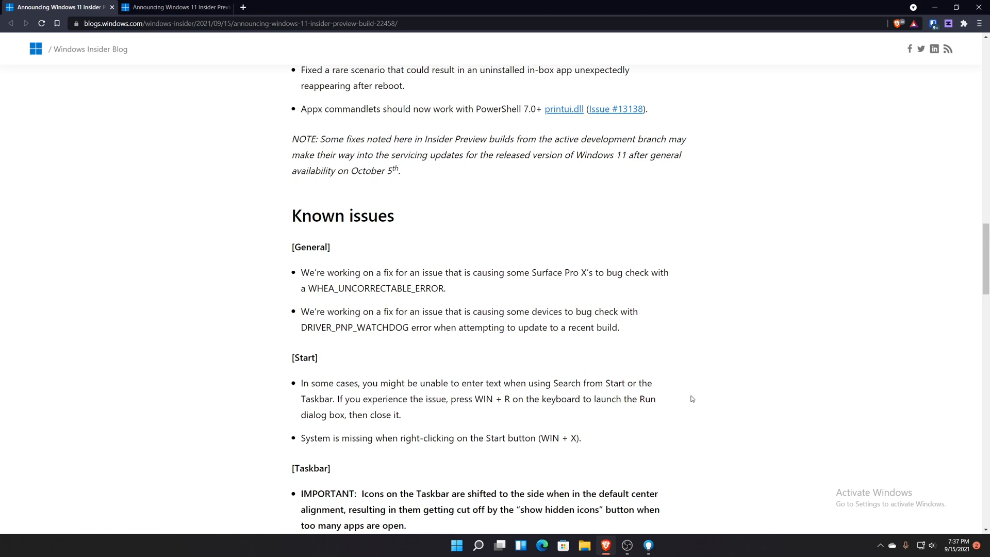
mouse_move(700, 382)
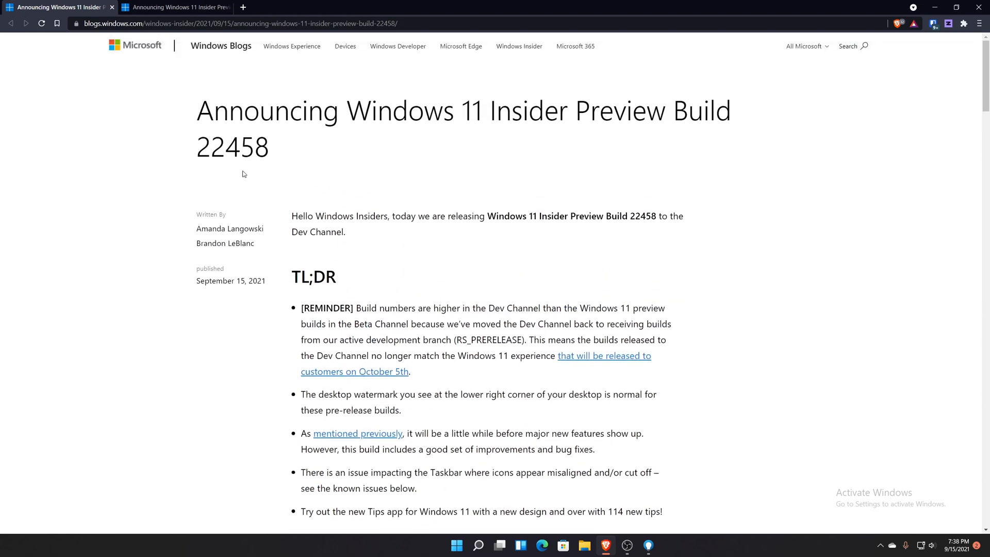
mouse_move(849, 359)
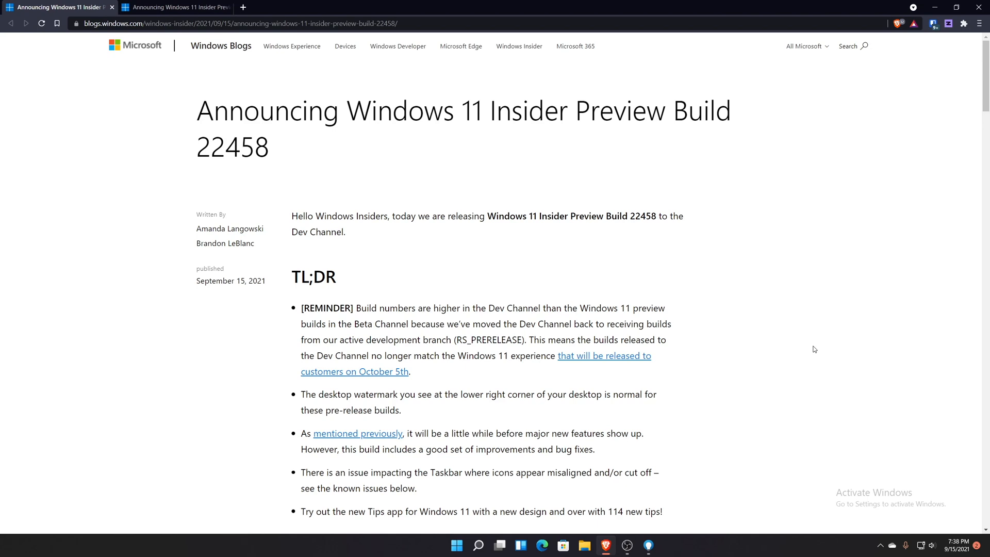
Step: Scroll past TL;DR to Changes and Improvements showing the sign-in options power menu
scroll("down", 3)
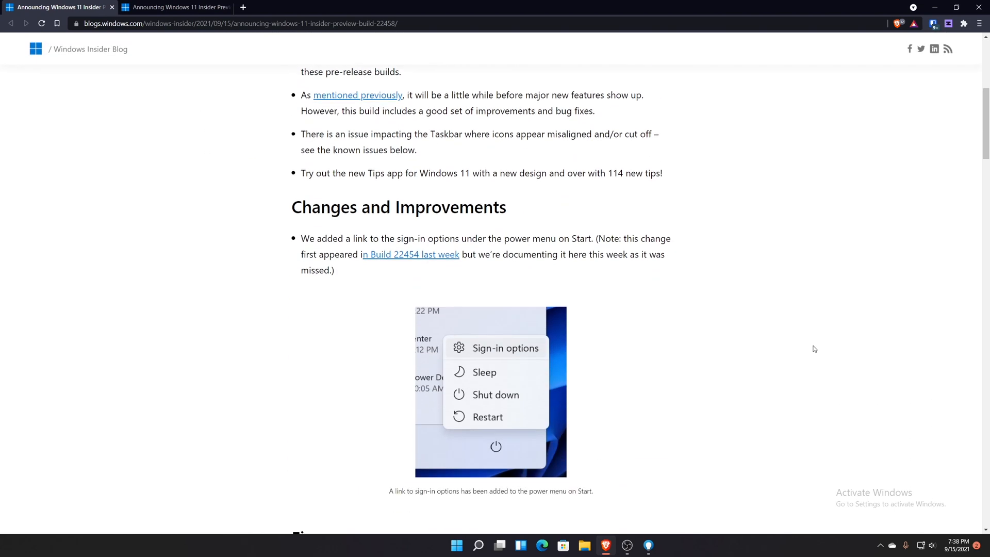
mouse_move(410, 254)
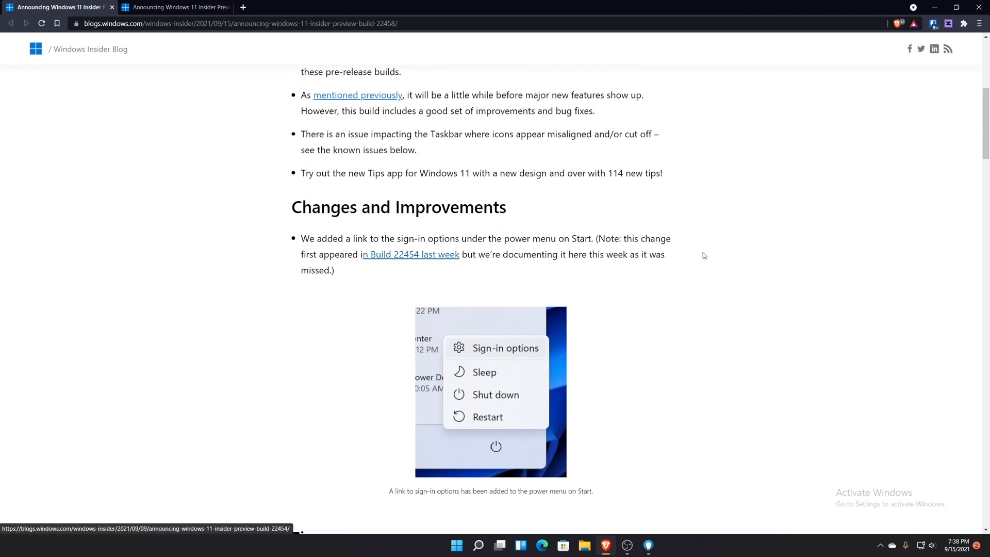